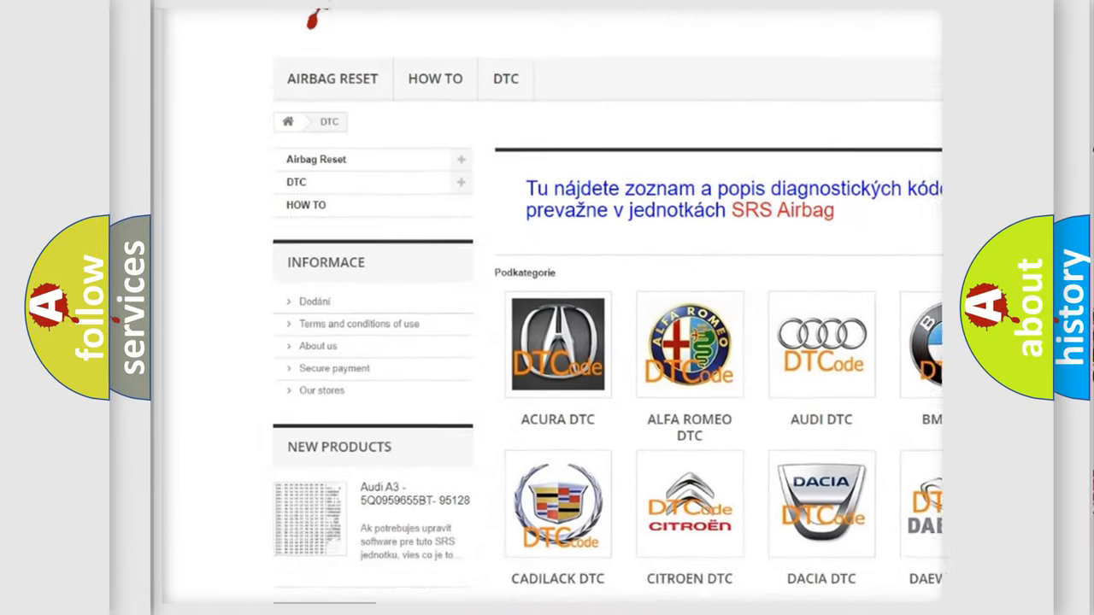
scroll("down", 3)
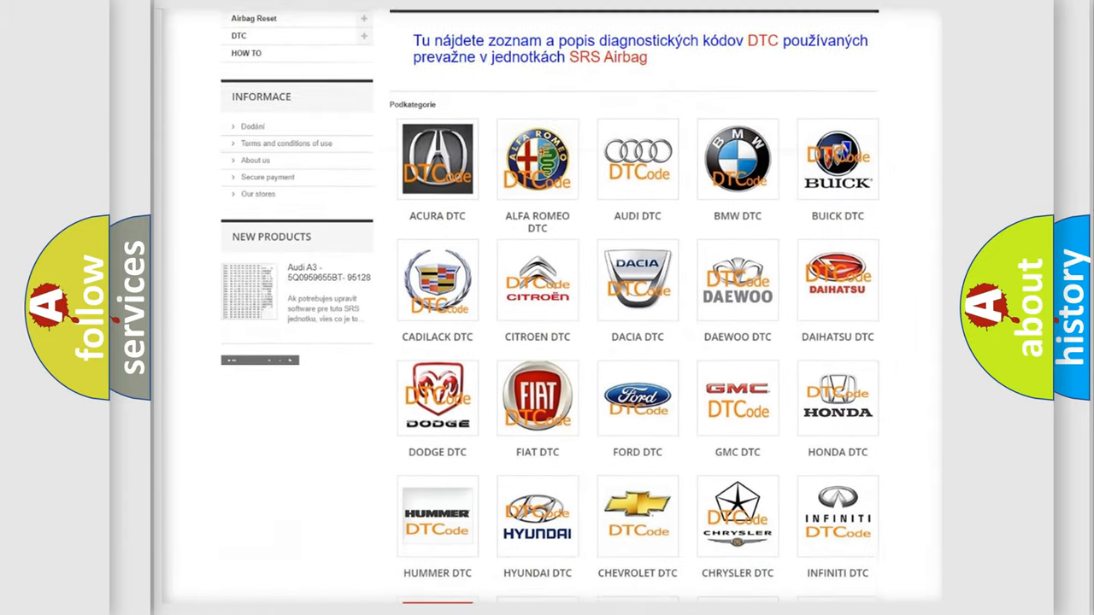
scroll("down", 3)
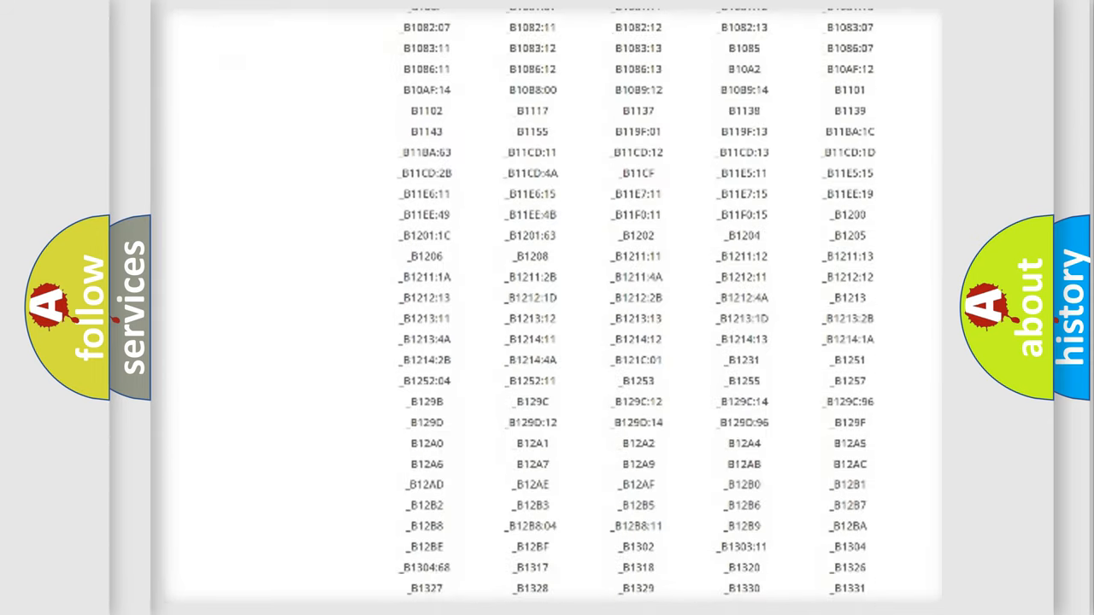
scroll("down", 3)
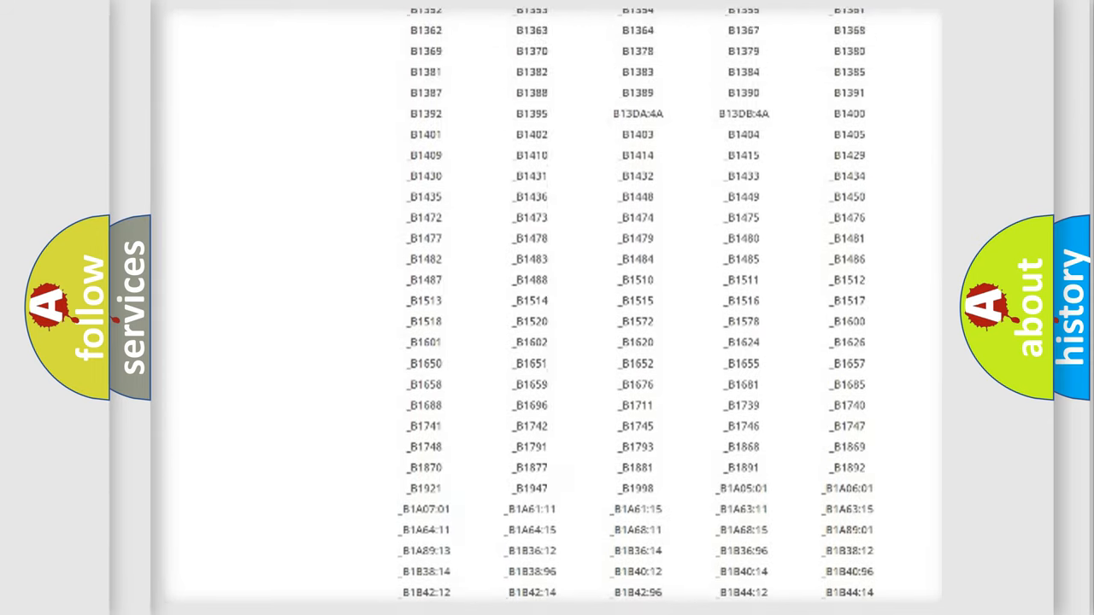